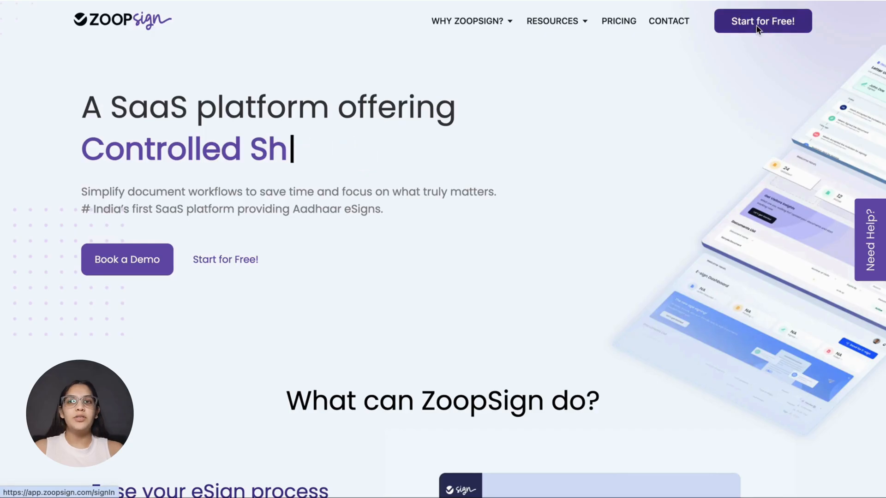
Sign in via 'Start for Free' to reach the Doc-Track, E-sign, zDrive and Profile home.
click(762, 21)
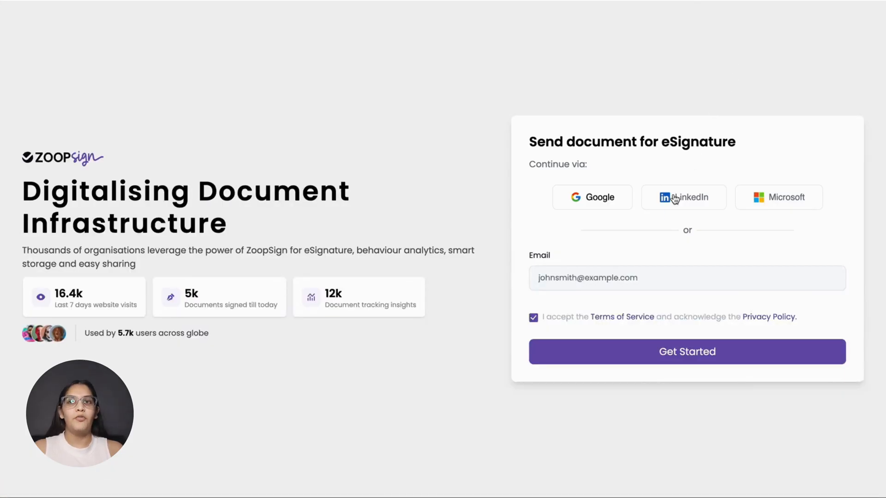
mouse_move(655, 248)
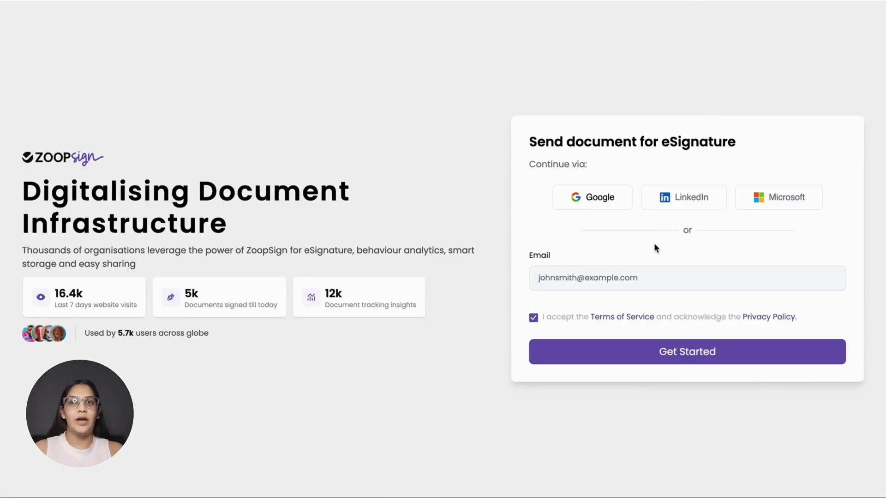
click(687, 352)
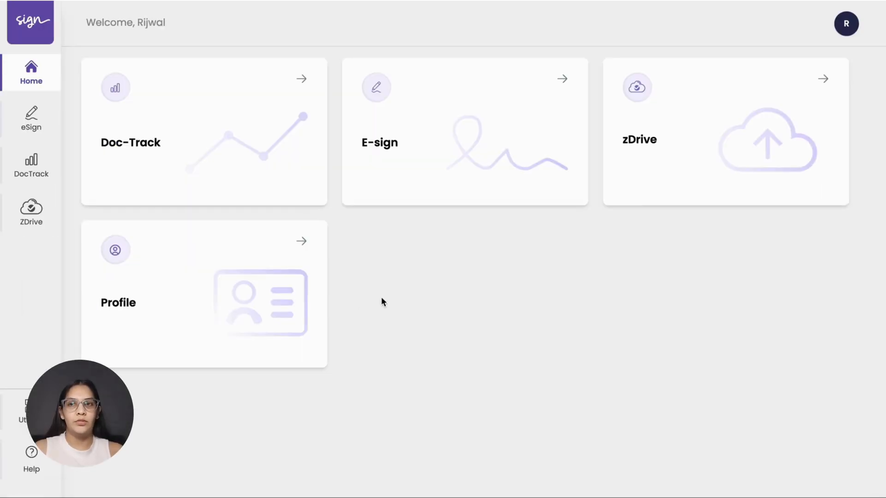
Open the Esign Dashboard showing two pending and one signed document.
click(30, 119)
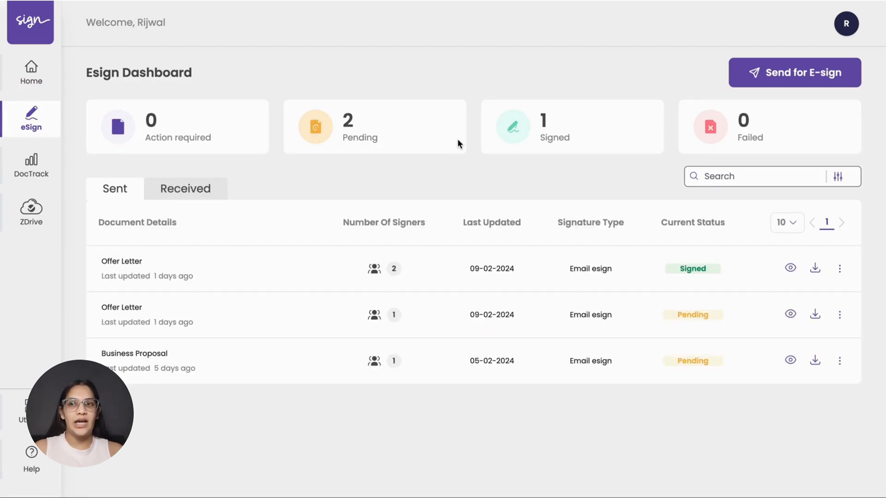
mouse_move(732, 78)
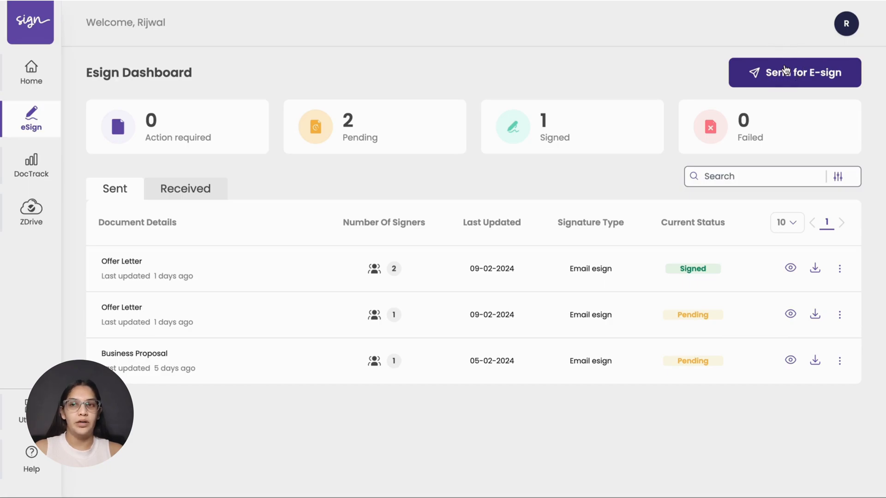
Start a 'Send for E-sign' request offering Draw, Digital or Aadhaar eSignature types.
click(794, 73)
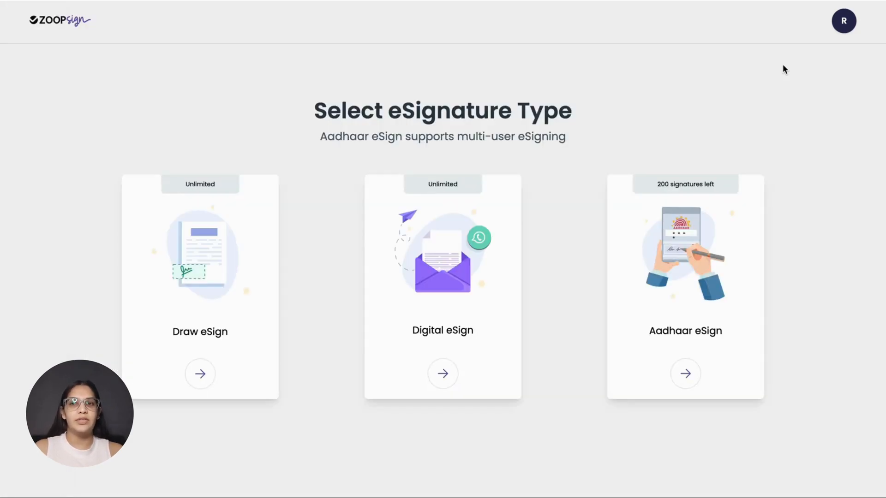
mouse_move(586, 369)
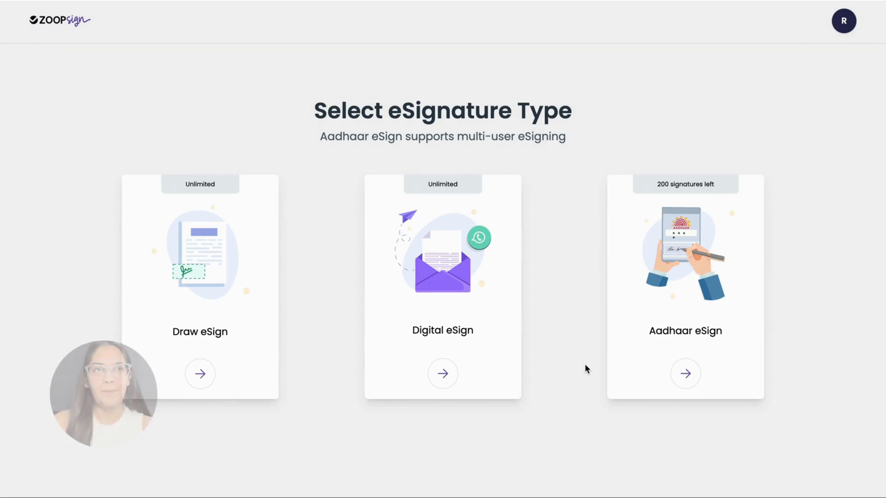
mouse_move(504, 337)
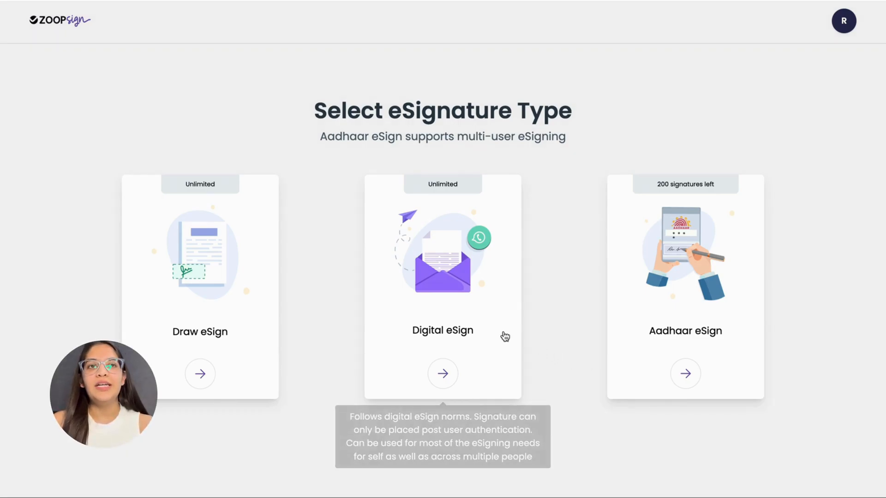
mouse_move(473, 318)
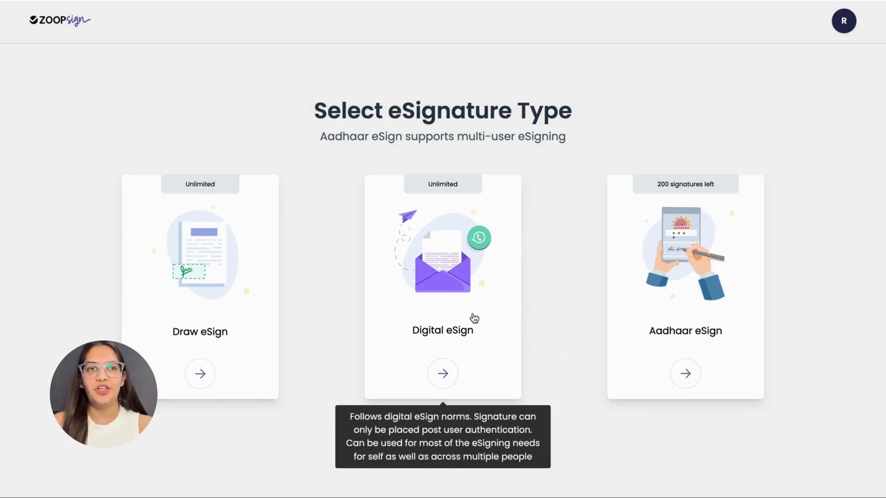
Choose Digital eSign and upload Contract Agreement.pdf.
click(443, 373)
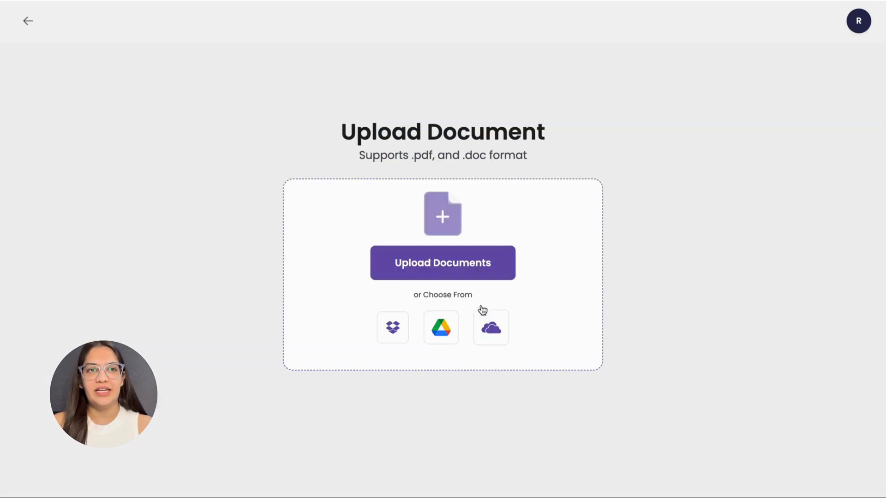
mouse_move(618, 195)
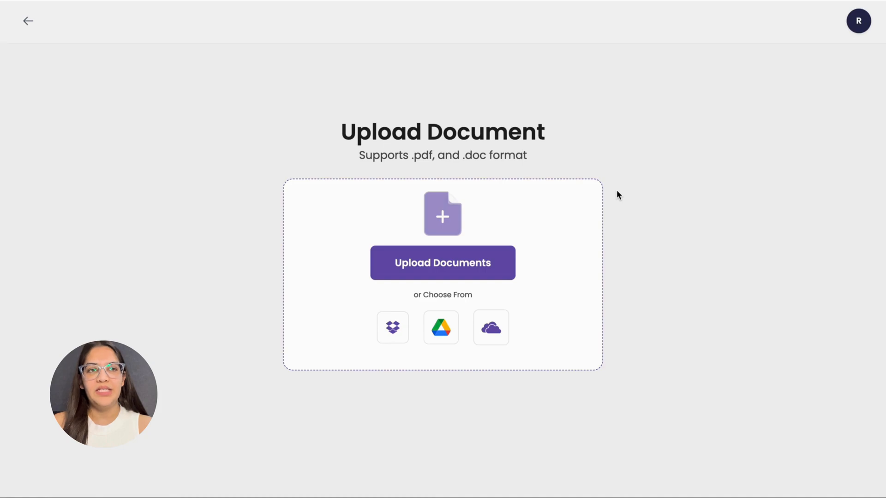
mouse_move(172, 350)
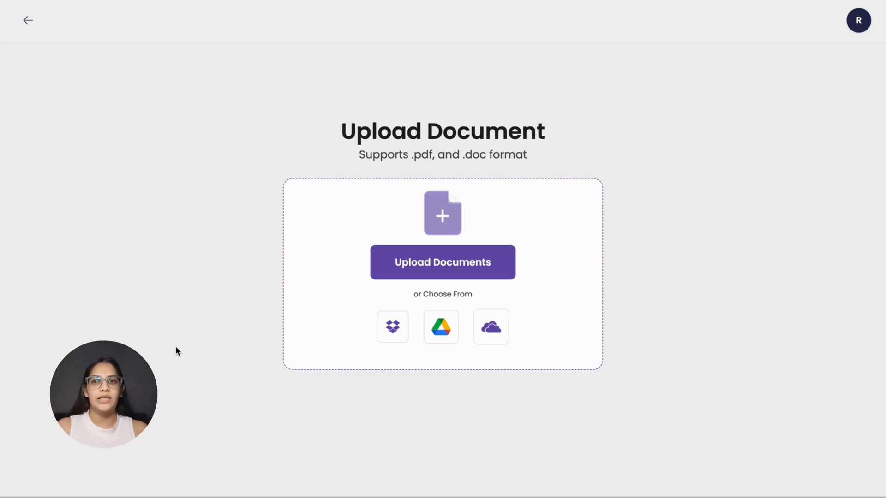
mouse_move(187, 349)
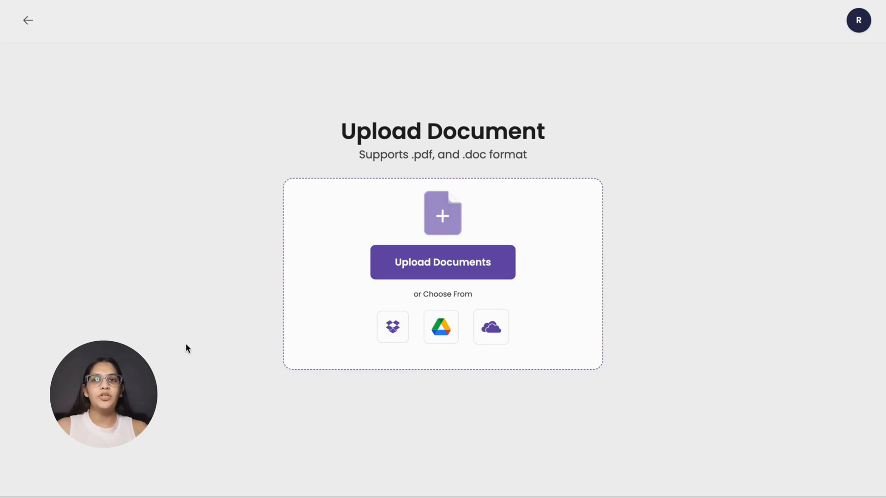
mouse_move(392, 327)
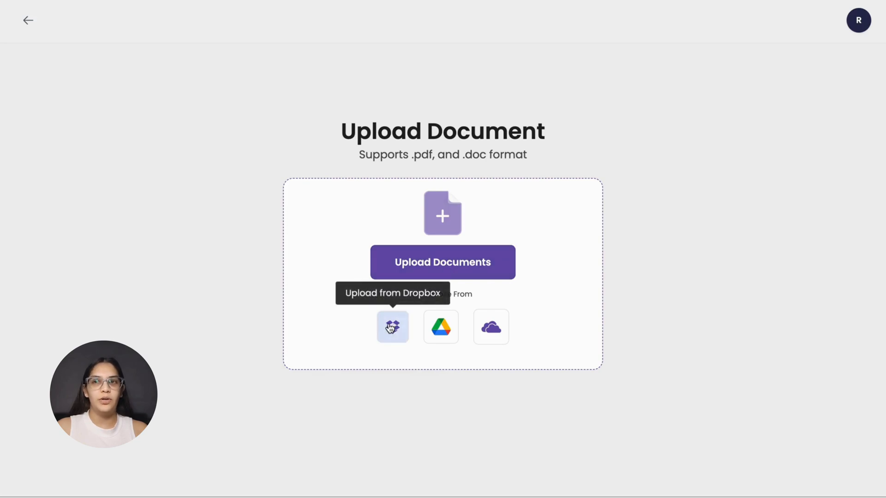
mouse_move(491, 327)
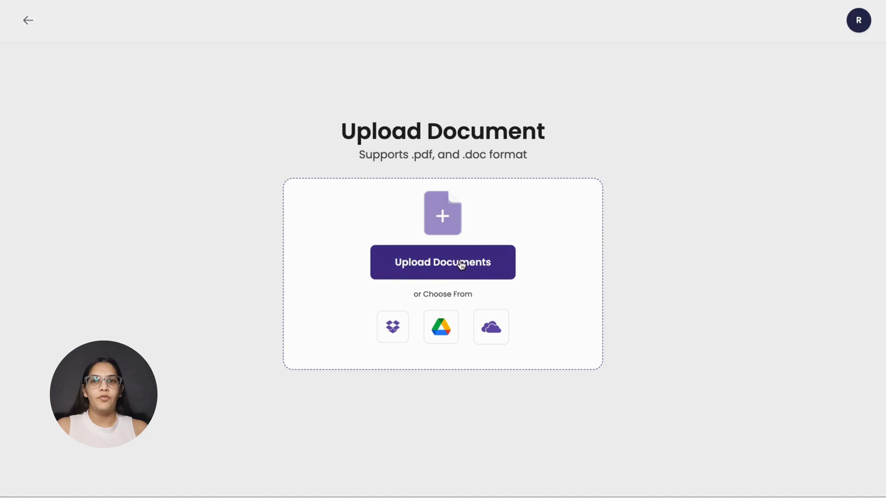
click(442, 262)
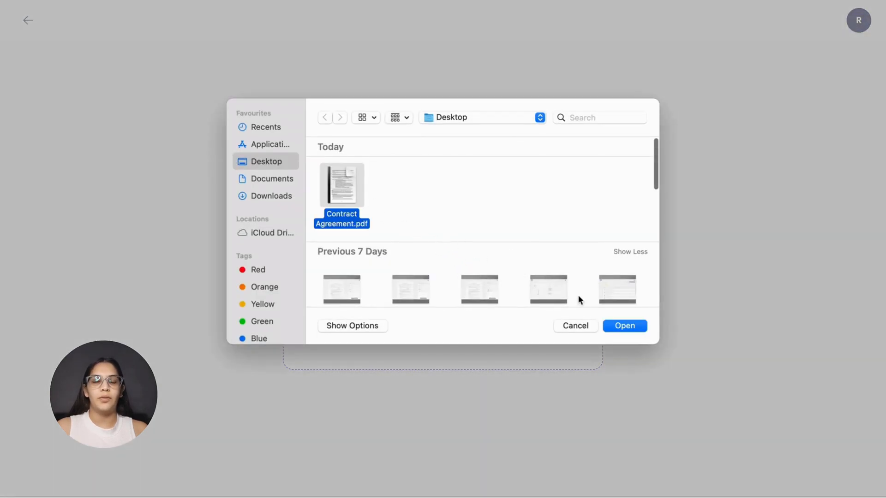
click(624, 326)
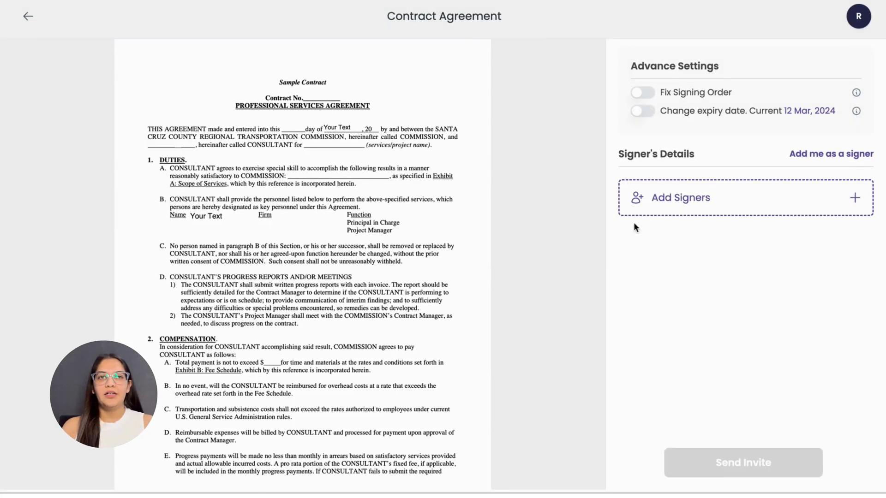
Add a WhatsApp signer with Authenticate Signer enabled and save the details.
click(680, 197)
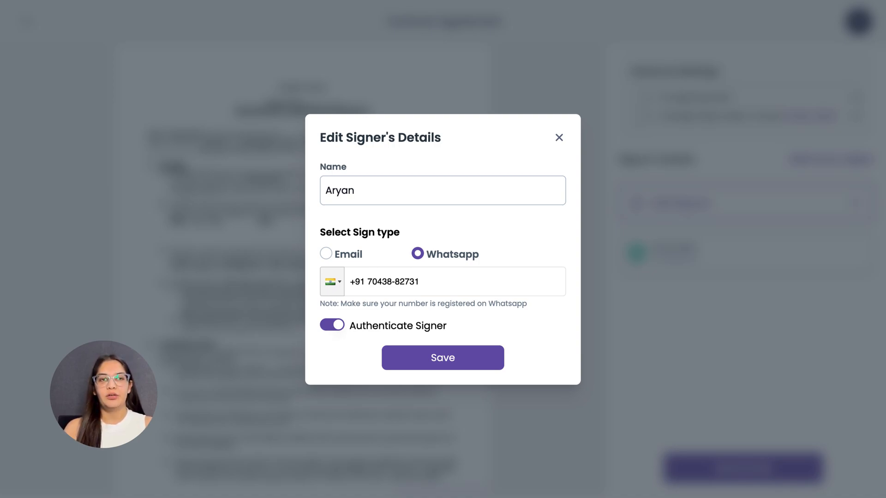
click(443, 358)
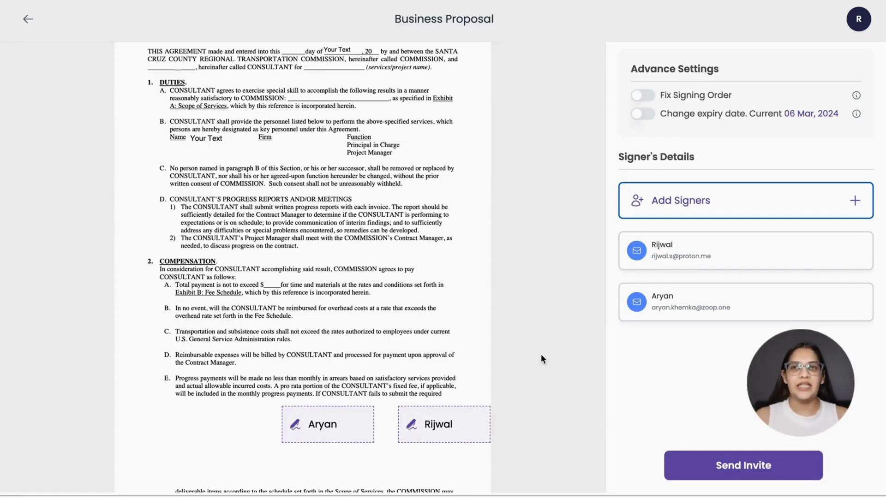
Add an extra signature box for Rijwal on page two, besides page one's boxes.
click(328, 425)
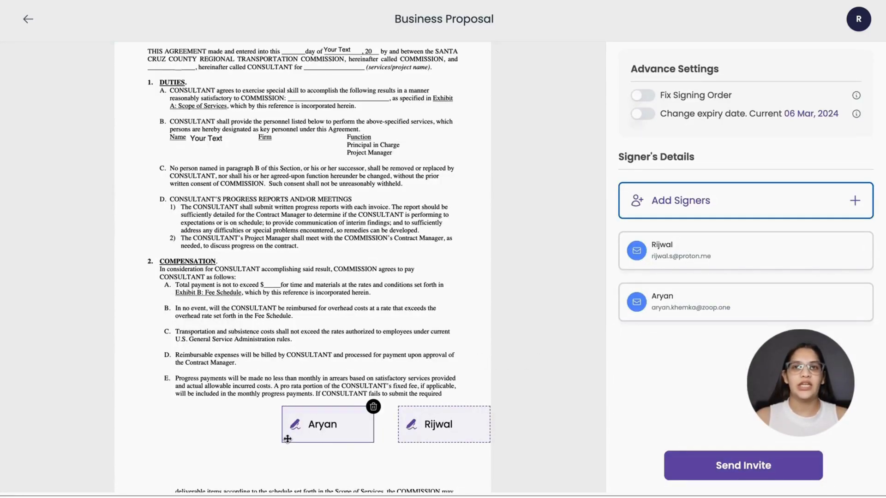
scroll(down, 3)
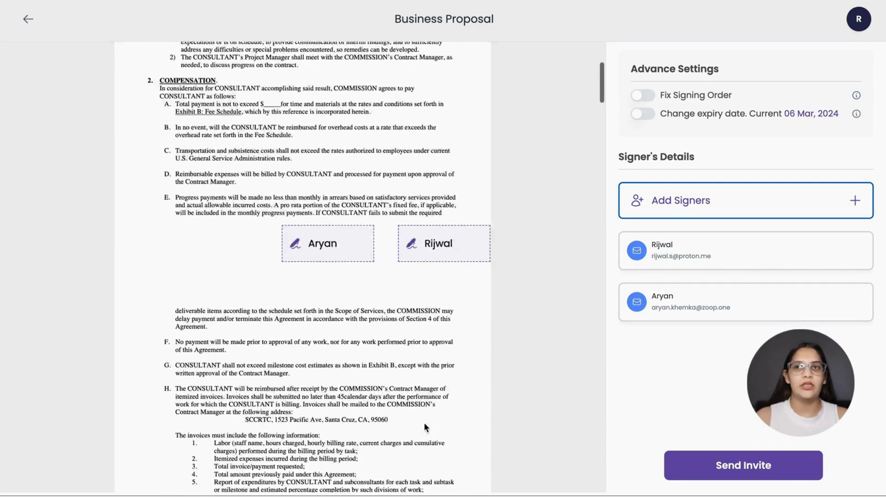
scroll(down, 3)
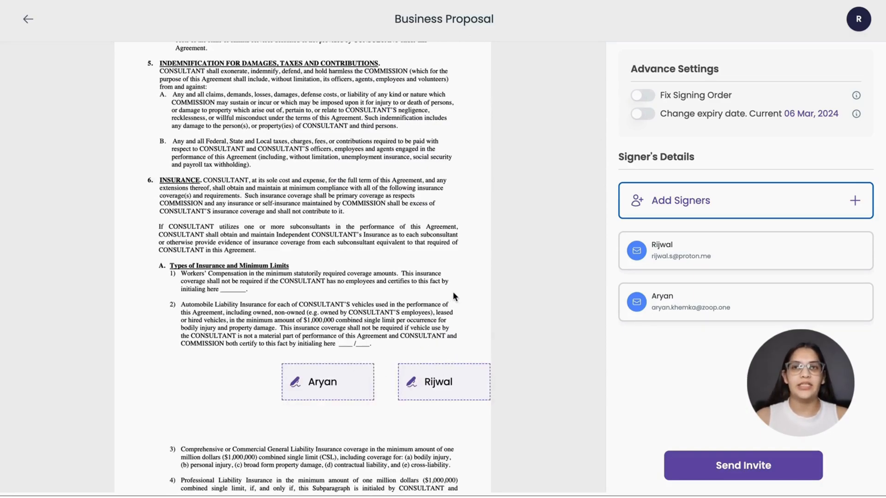
scroll(up, 3)
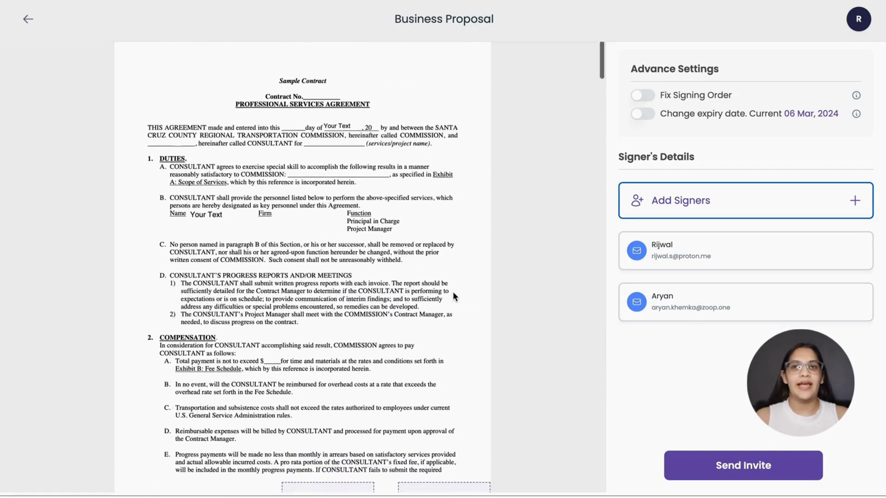
scroll(down, 3)
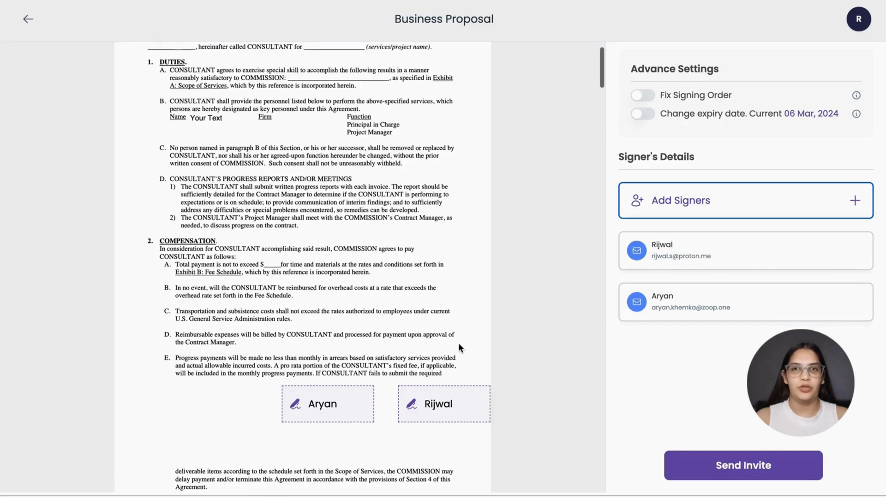
mouse_move(661, 257)
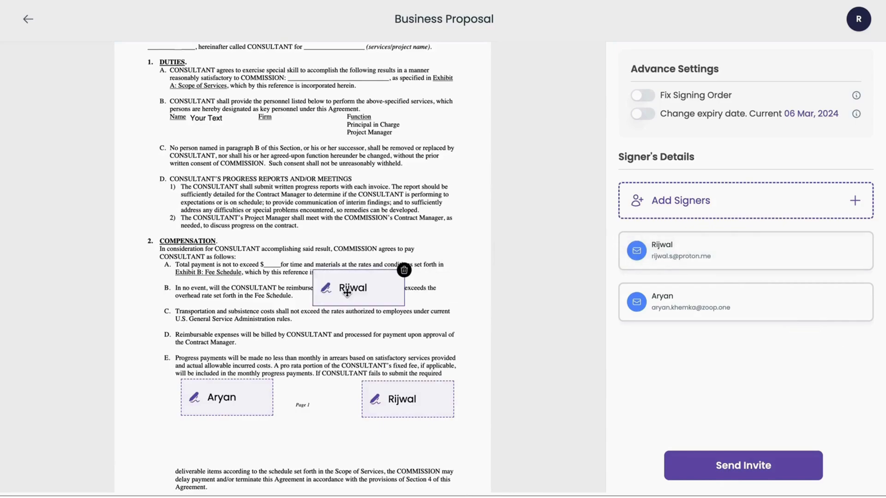
scroll(down, 3)
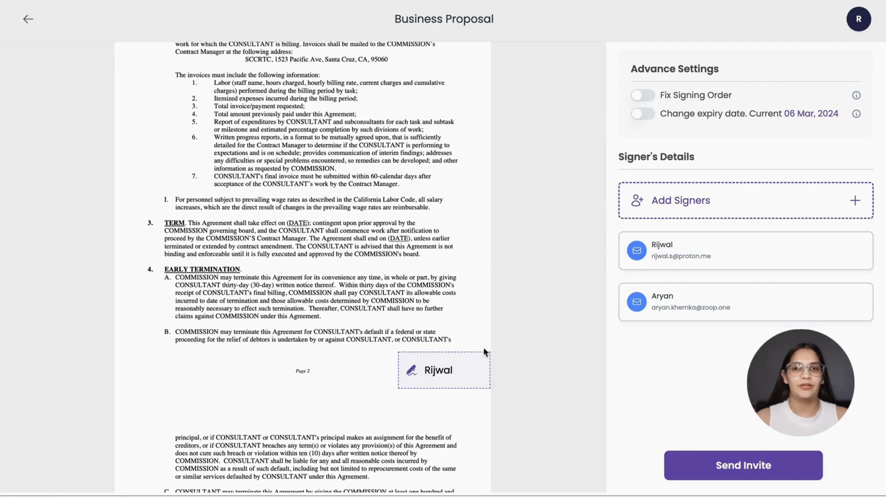
scroll(up, 3)
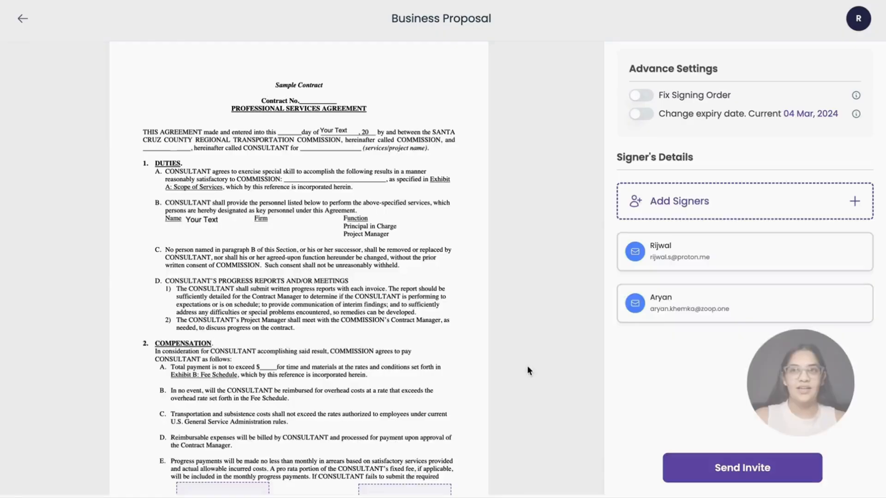
mouse_move(534, 349)
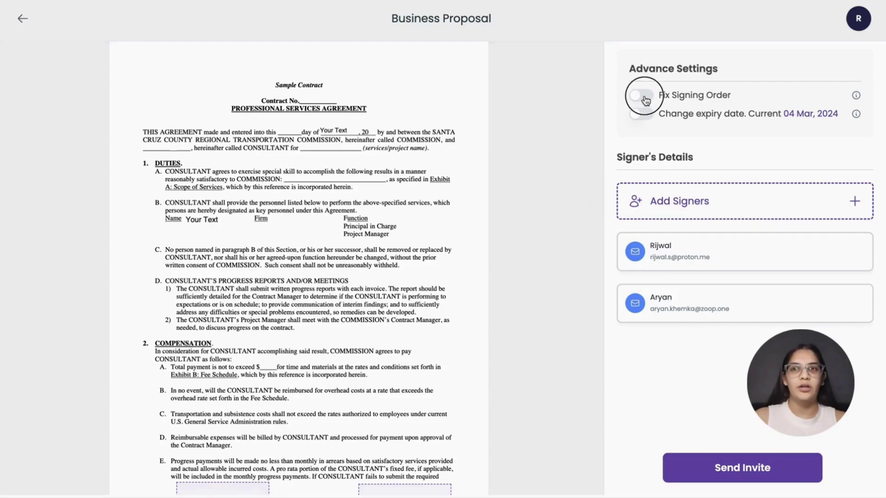
Toggle Fix Signing Order on and back off under Advance Settings.
click(642, 95)
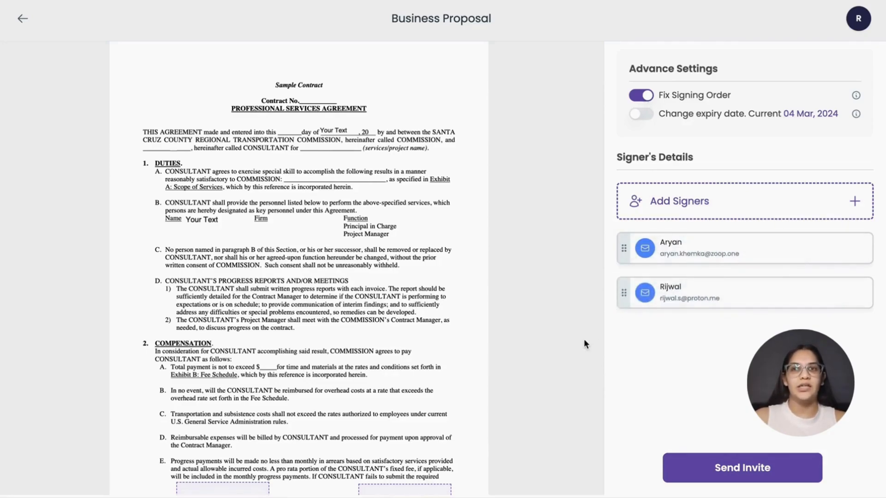
mouse_move(583, 351)
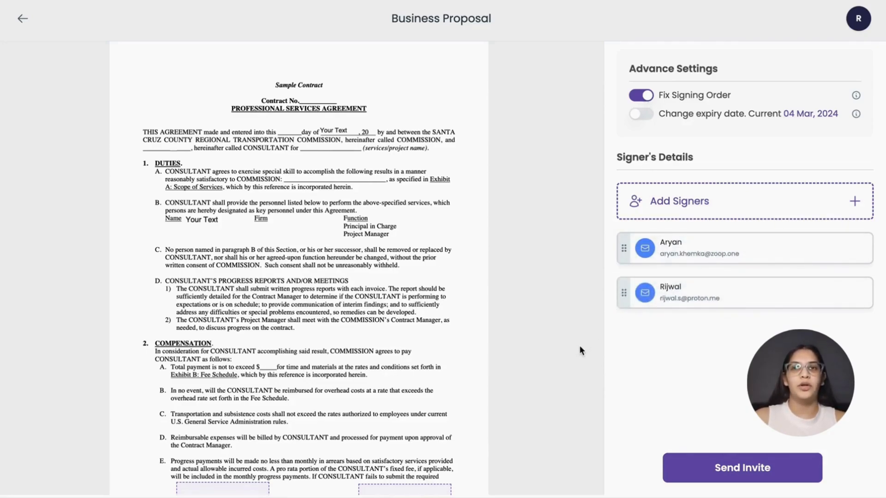
mouse_move(599, 259)
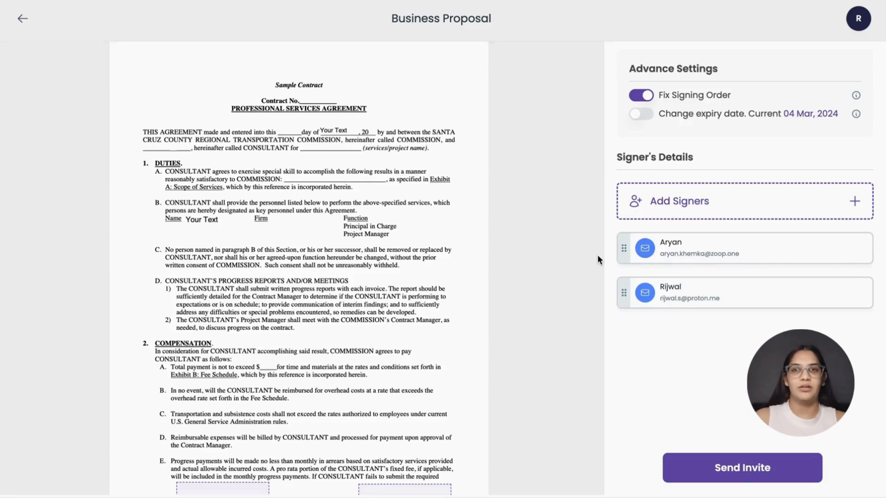
click(641, 95)
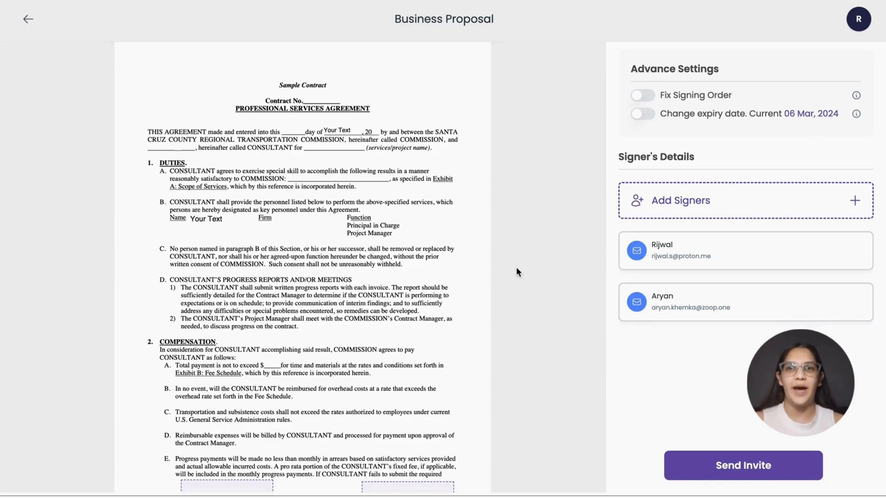
mouse_move(582, 197)
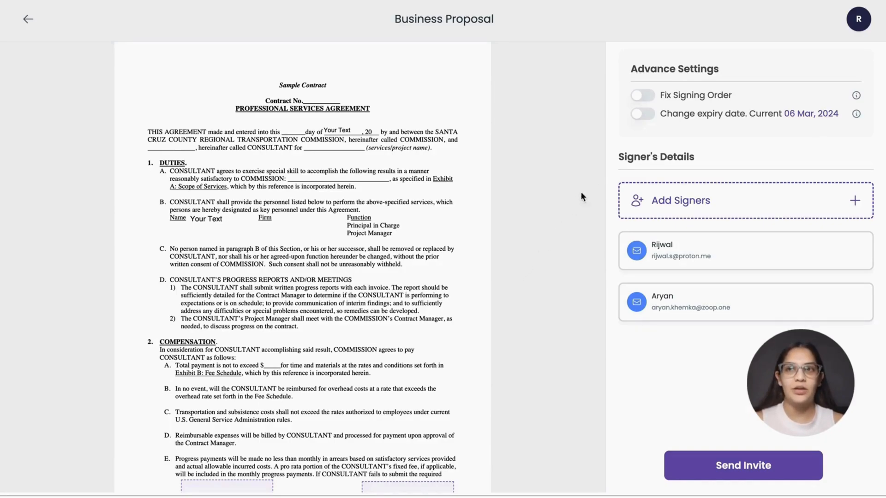
Set expiry to 04 Mar 2024 and enable fixed signing order, Rijwal before Aryan.
click(642, 113)
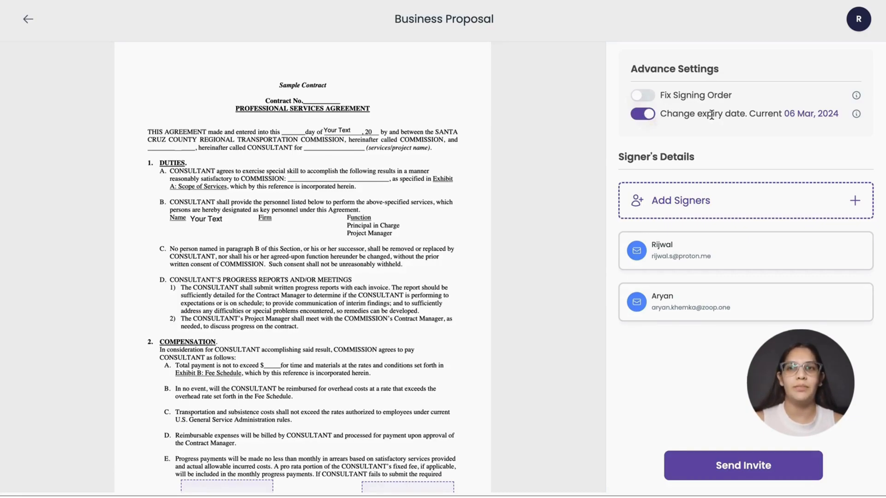
mouse_move(805, 115)
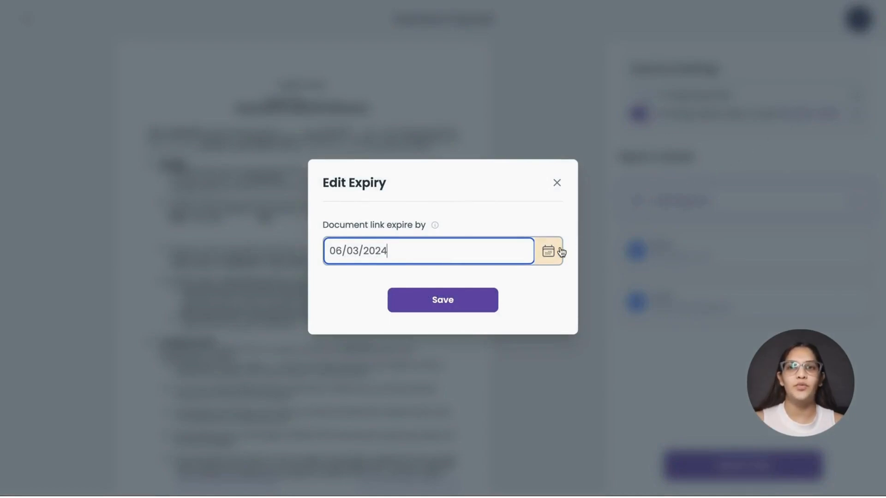
click(547, 251)
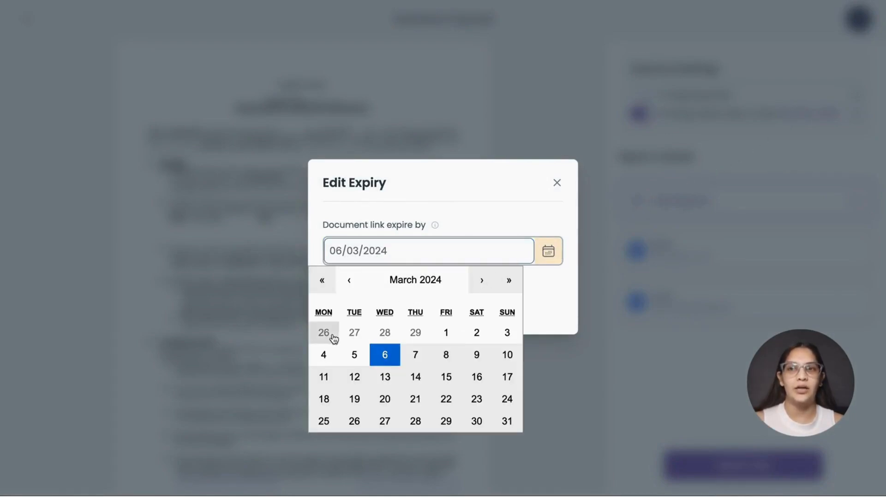
click(323, 355)
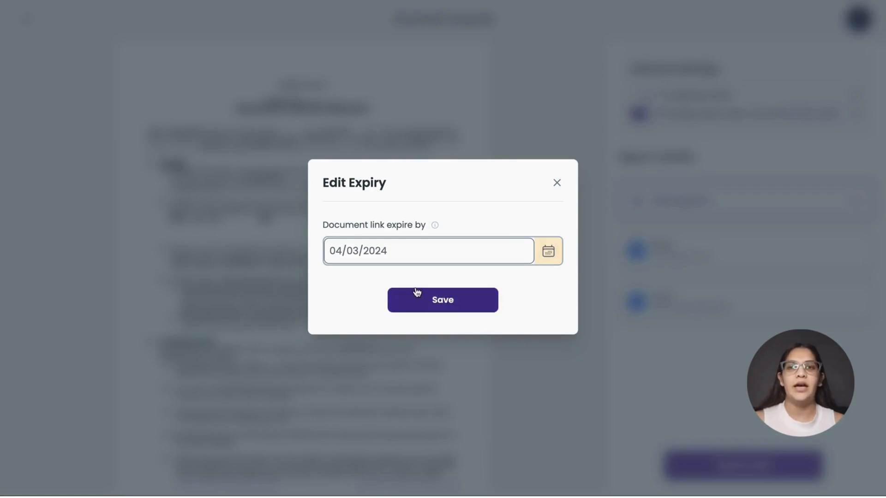
click(442, 299)
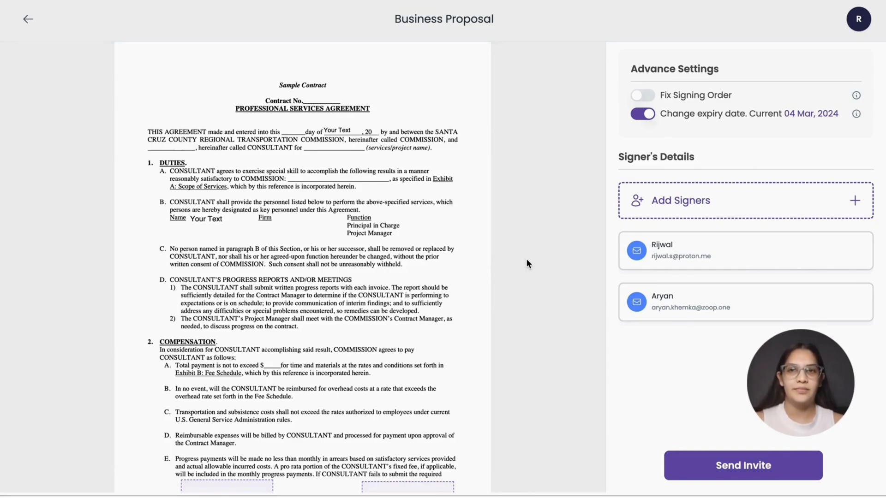
click(642, 96)
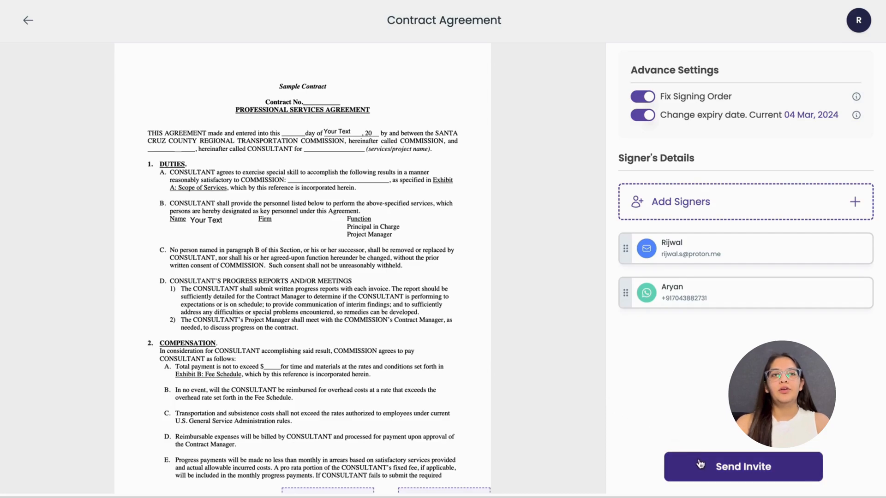
Send the invite so the contract goes out to its signers for signing.
click(743, 467)
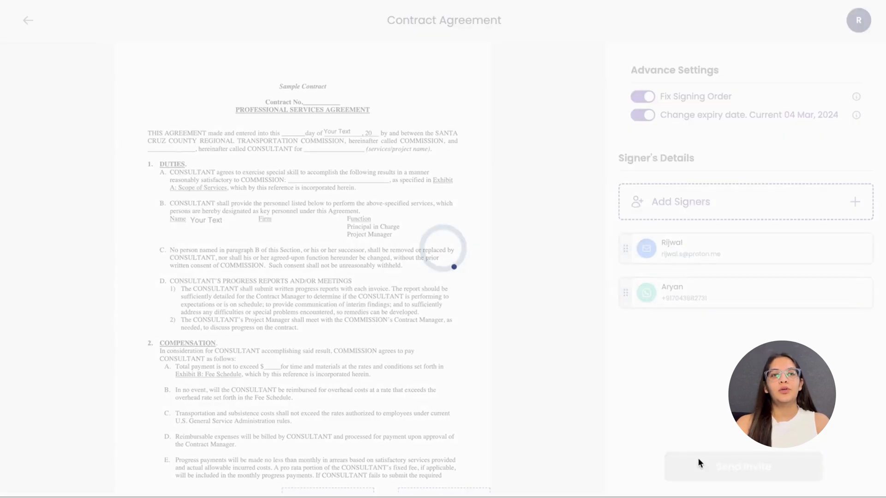
click(744, 466)
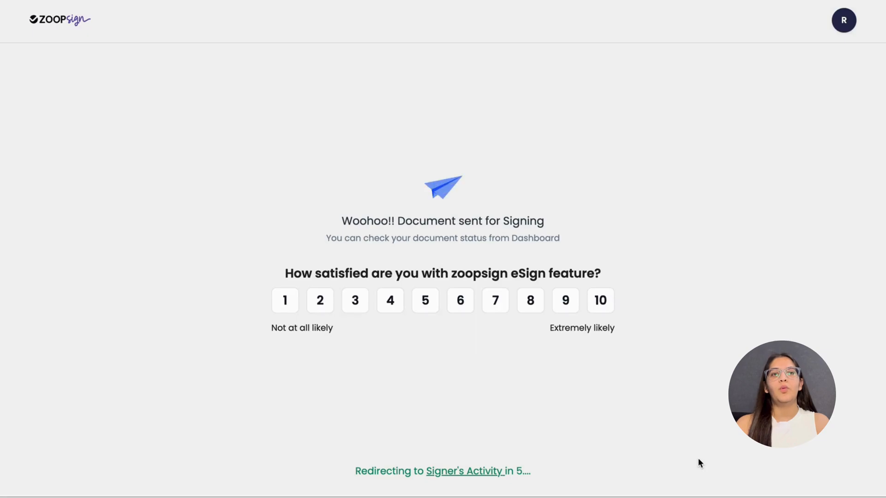